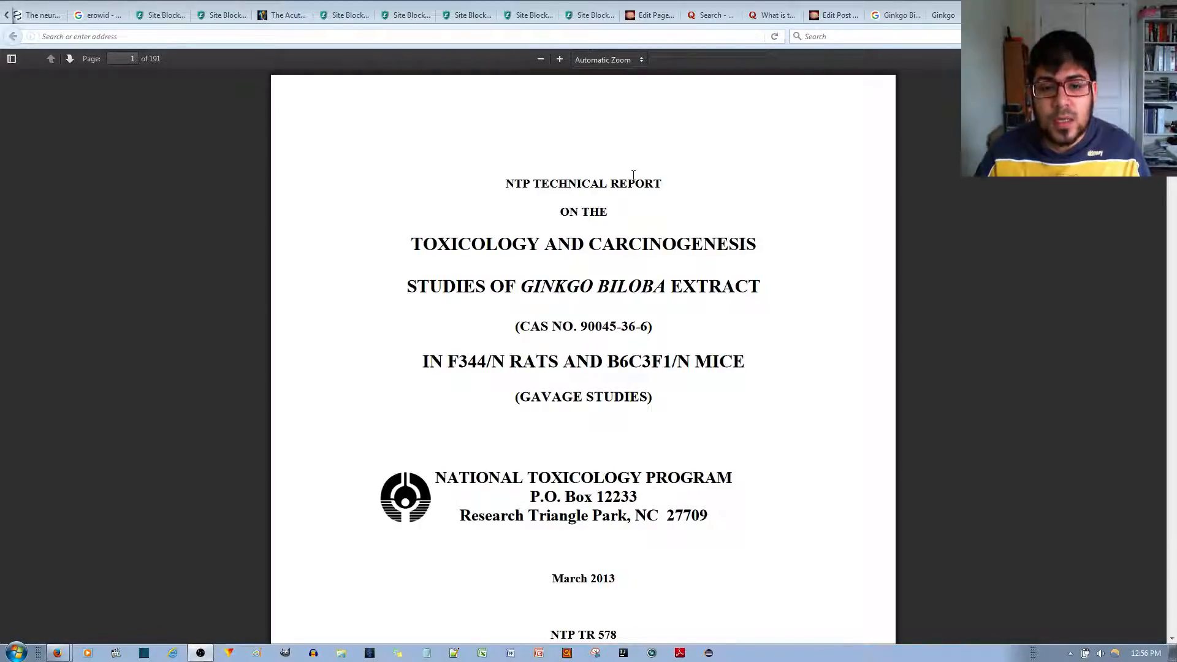
- Bring the Summary page (page 8 of 101) into view and clear the marked words in Conclusions
double_click(514, 183)
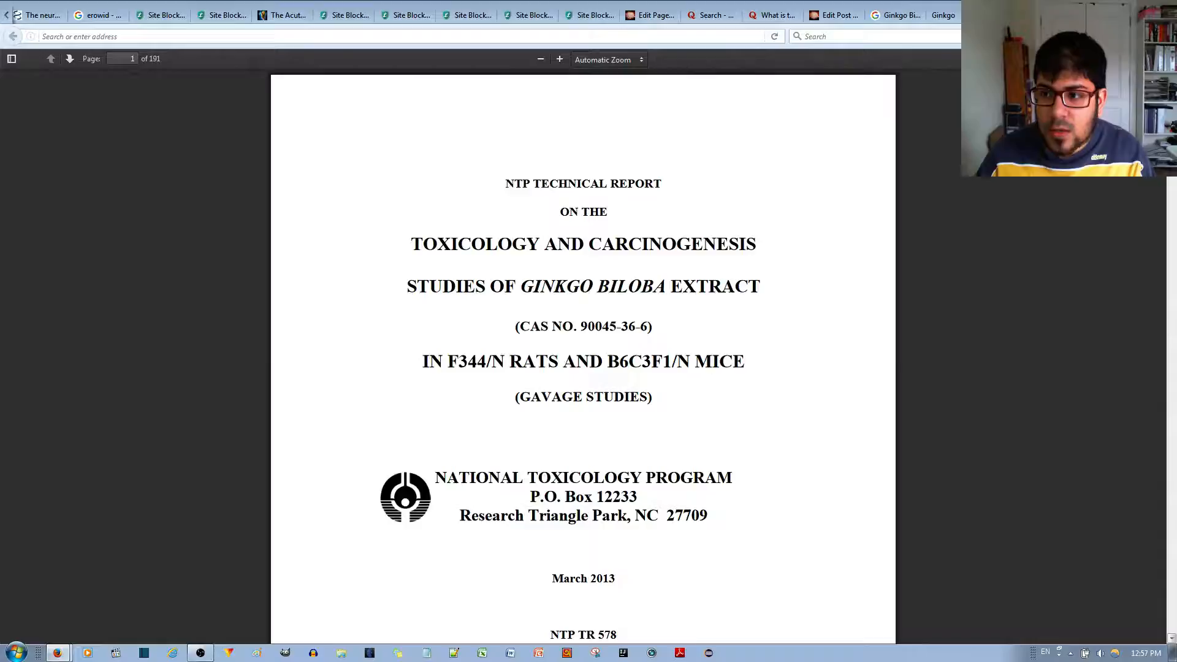
scroll("down", 3)
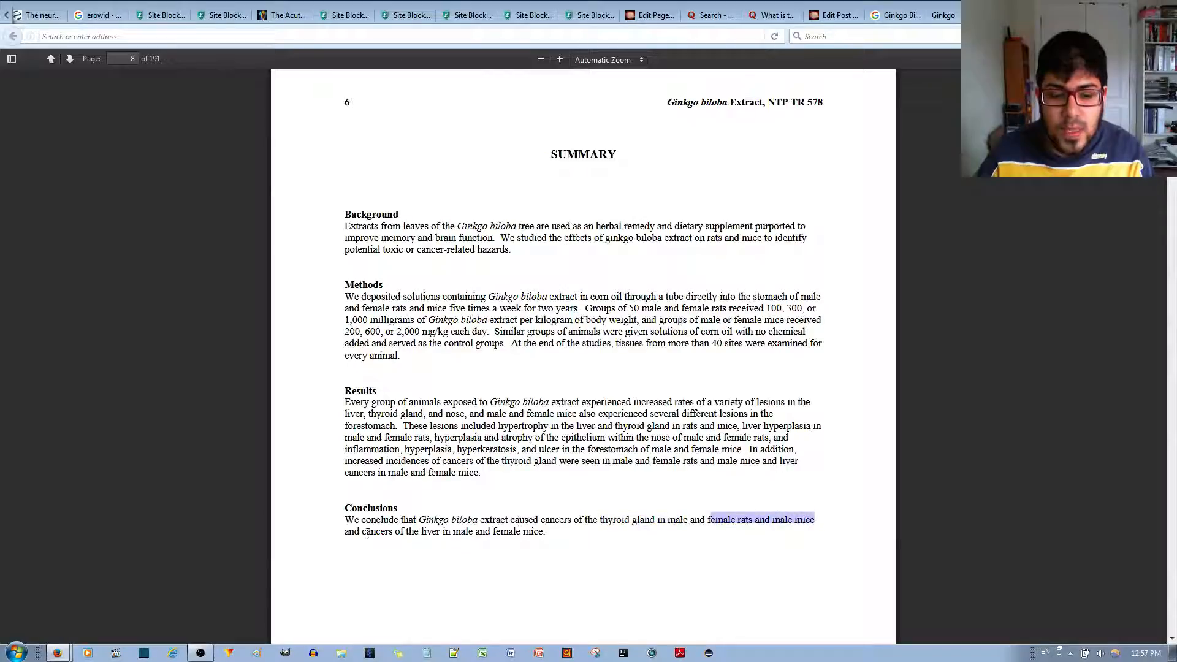
left_click(555, 538)
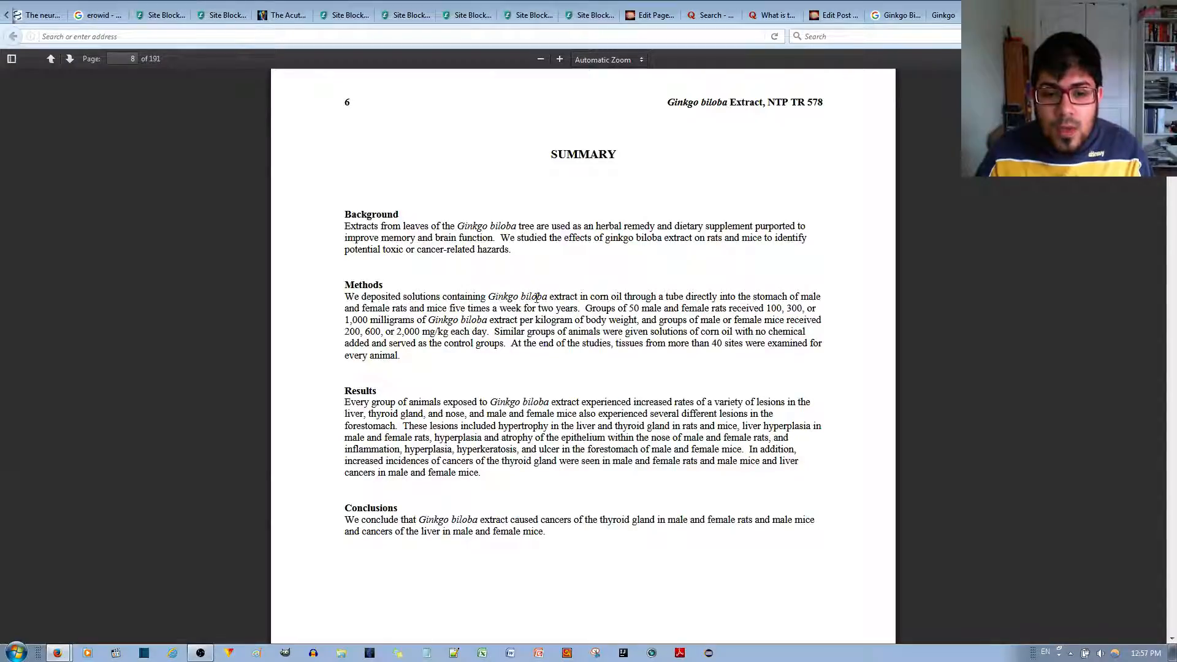
double_click(604, 295)
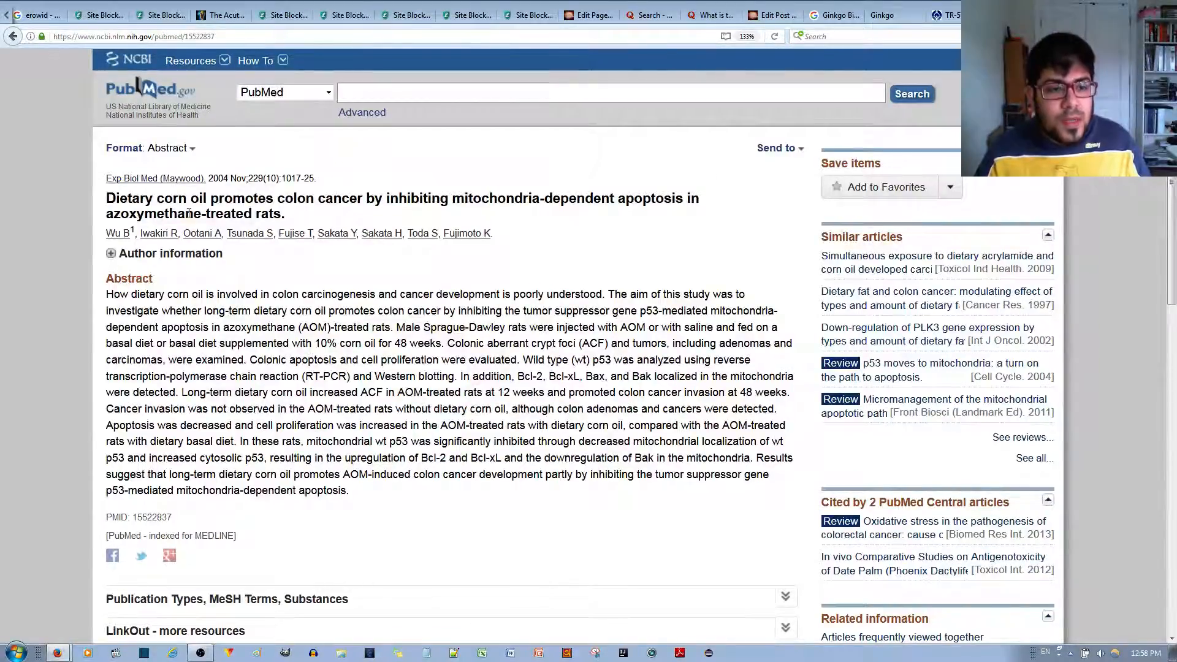
- Mark 'corn oil' in the PubMed abstract title, then return to the ginkgo biloba report
left_click_drag(127, 197, 240, 197)
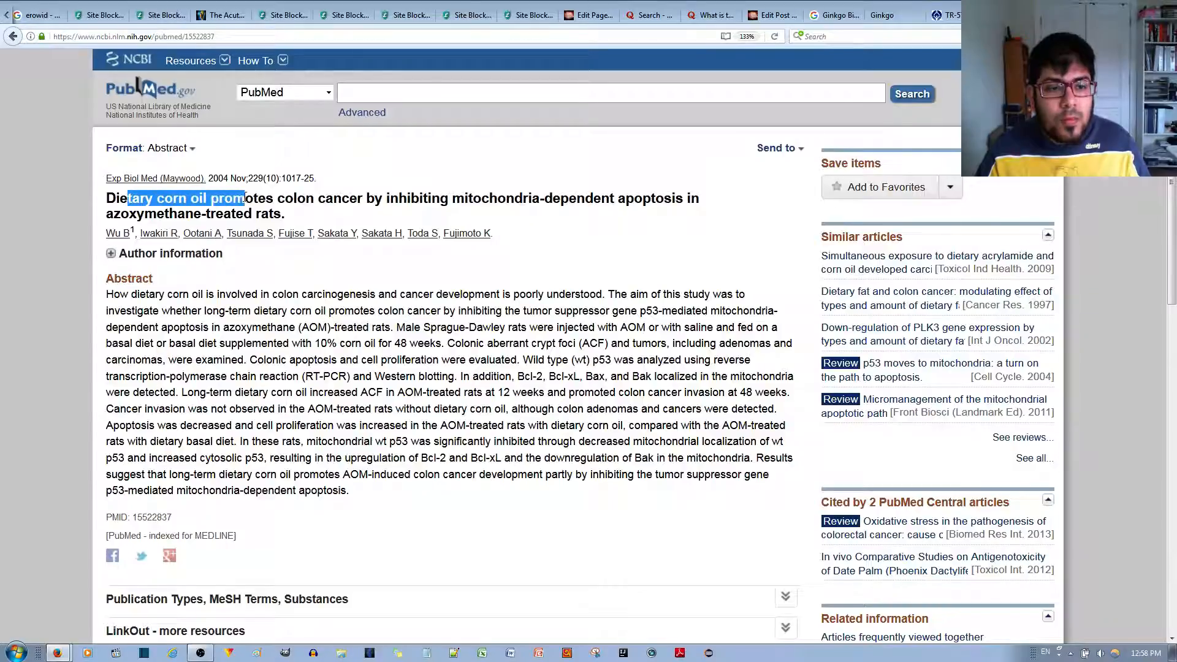
left_click_drag(236, 197, 405, 198)
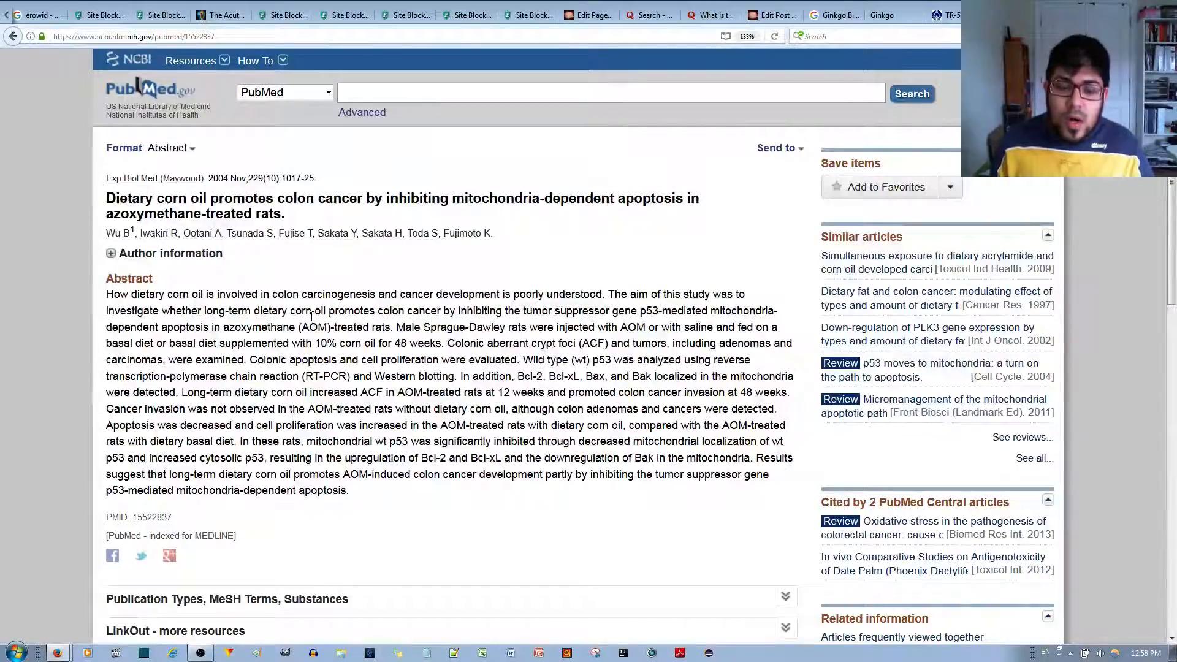
left_click(947, 14)
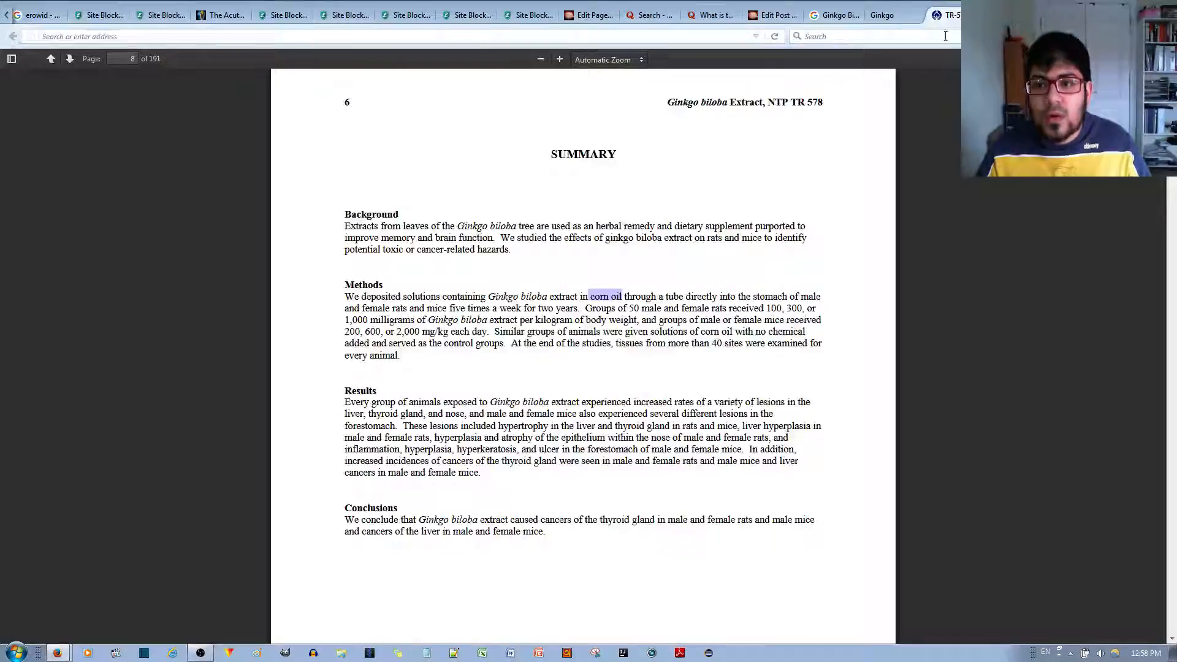
mouse_move(837, 166)
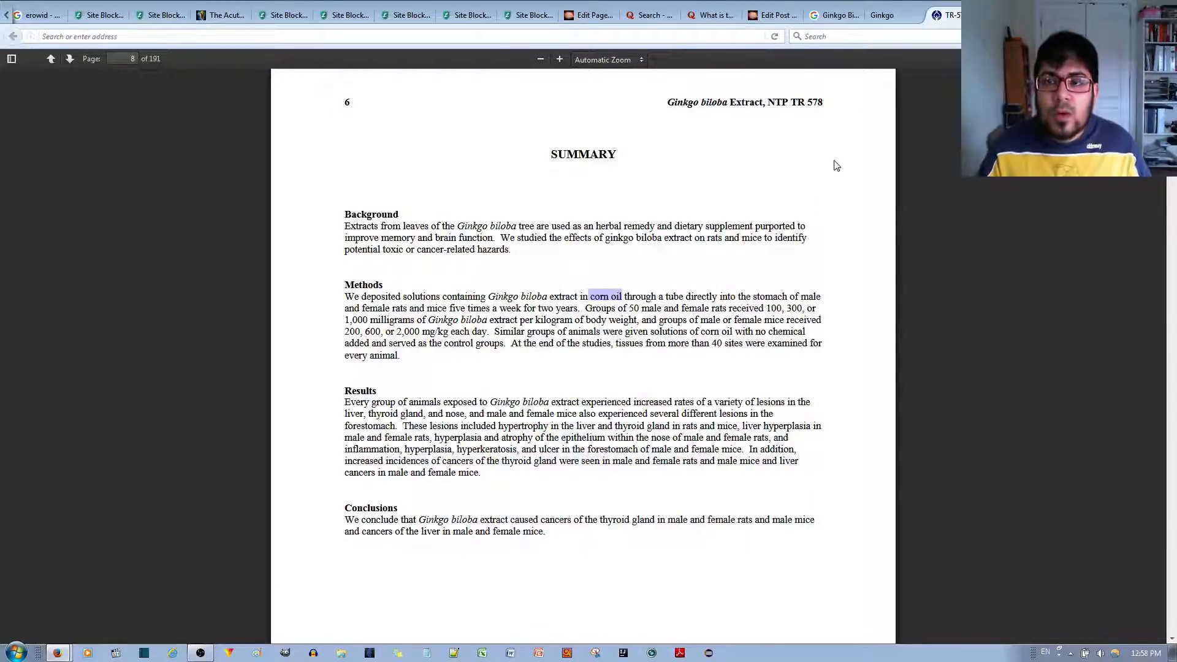
mouse_move(800, 210)
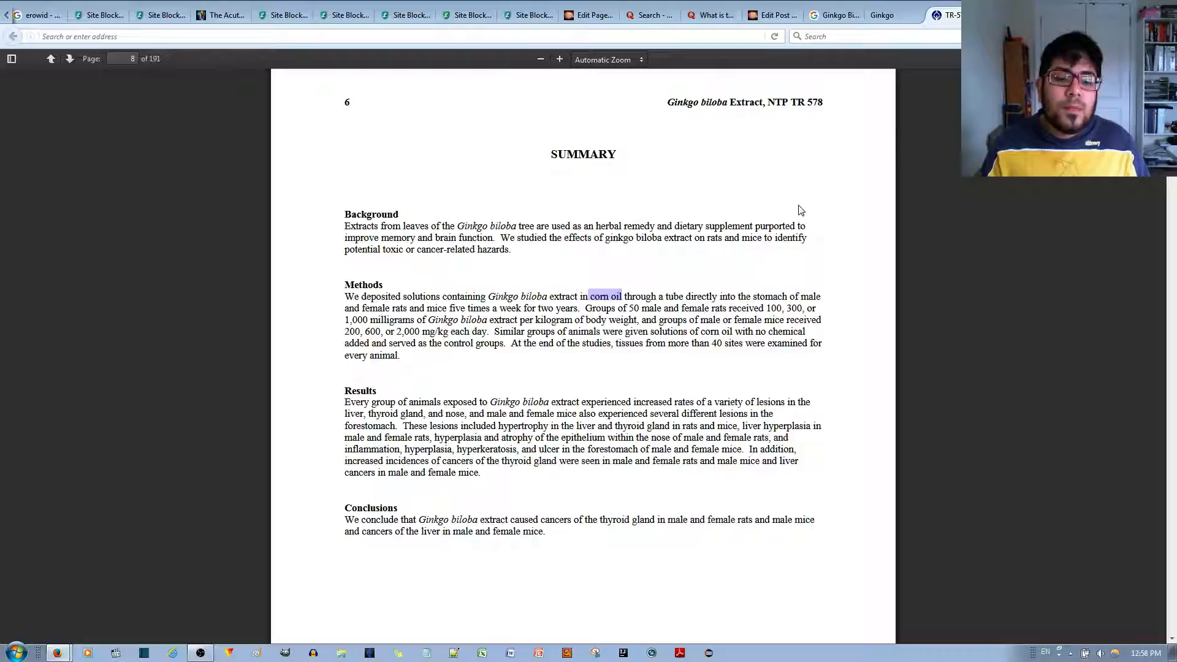